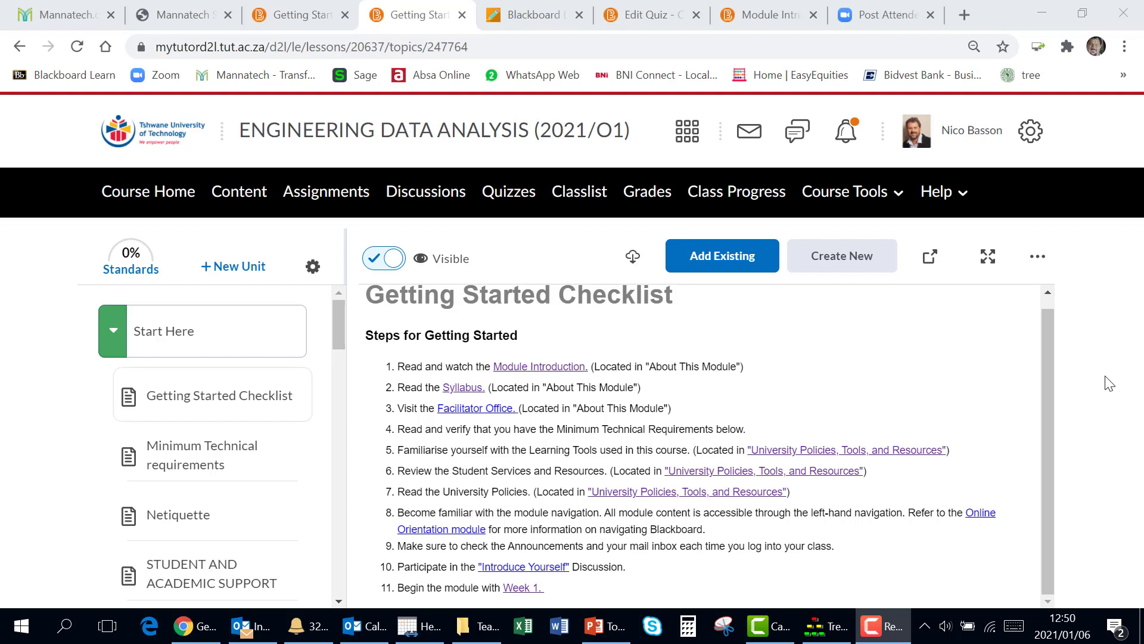
mouse_move(885, 505)
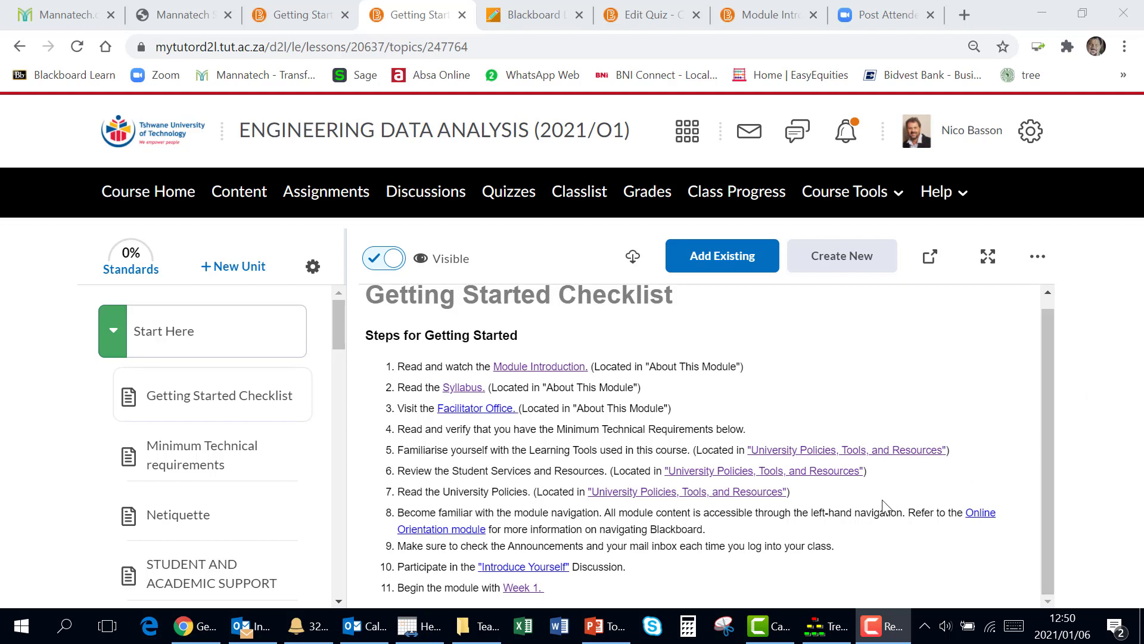
mouse_move(741, 471)
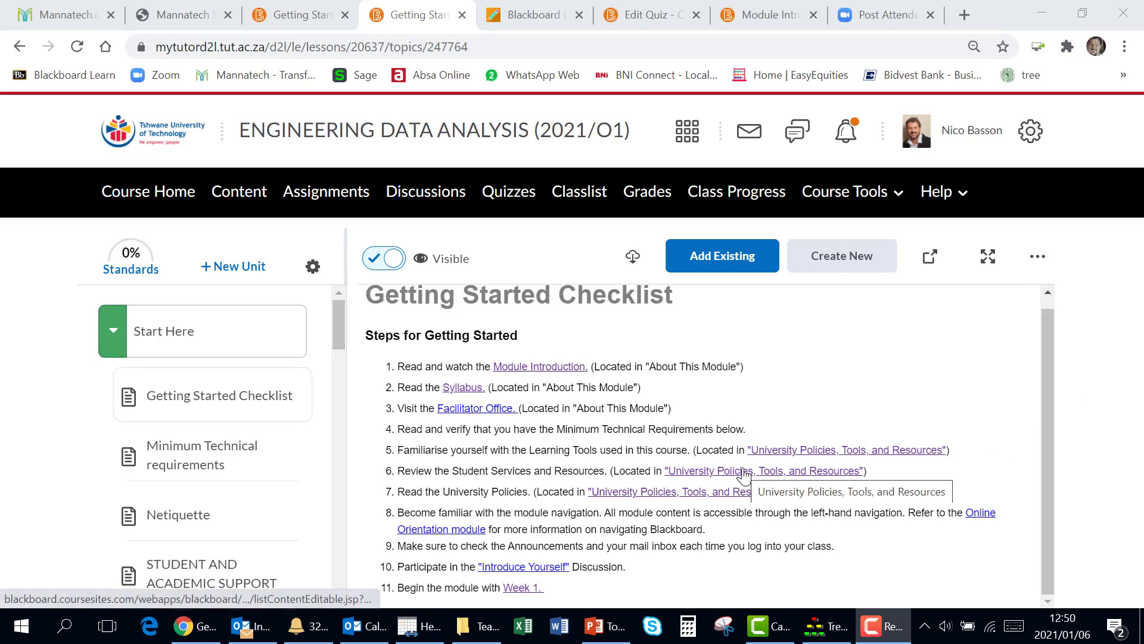
Test the step 6 policies link, then open the Getting Started Checklist topic for editing.
left_click(763, 471)
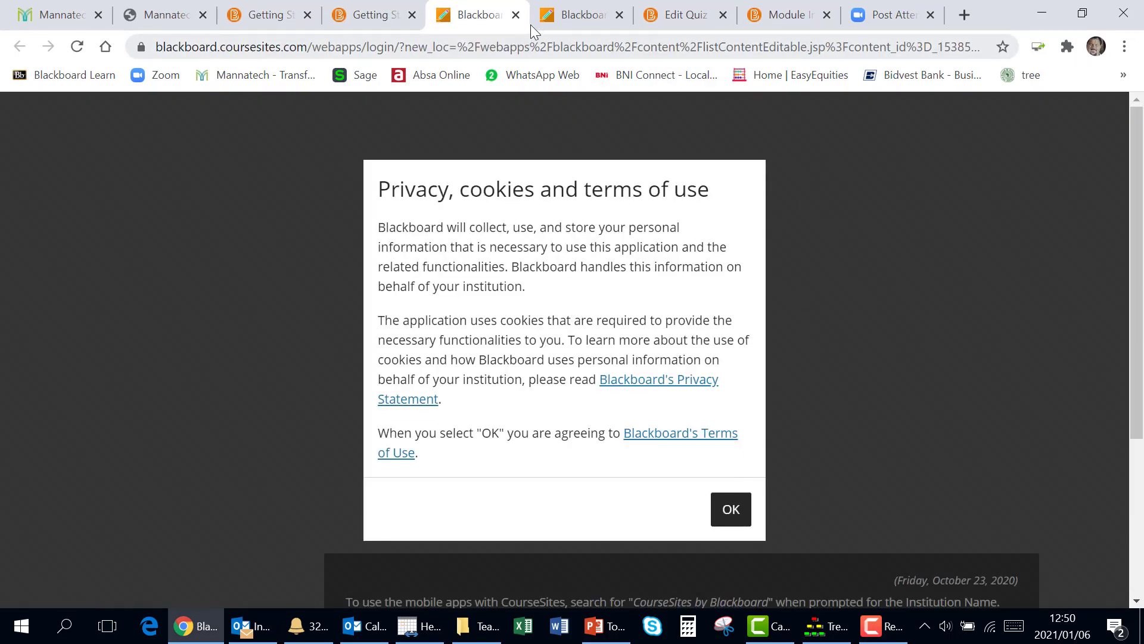
mouse_move(515, 14)
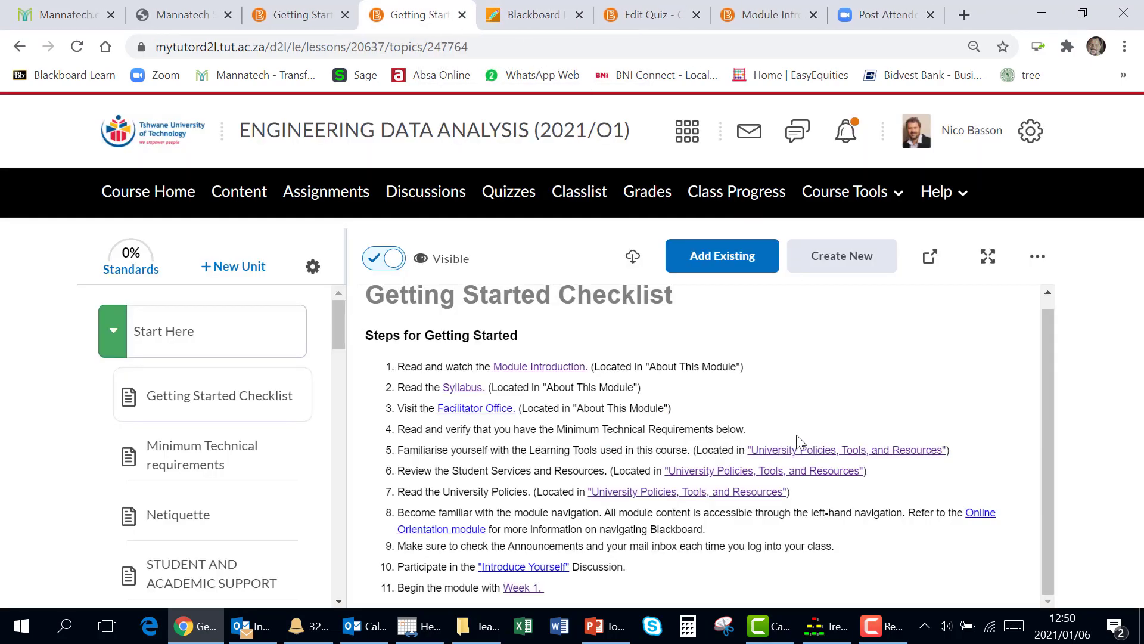
mouse_move(489, 252)
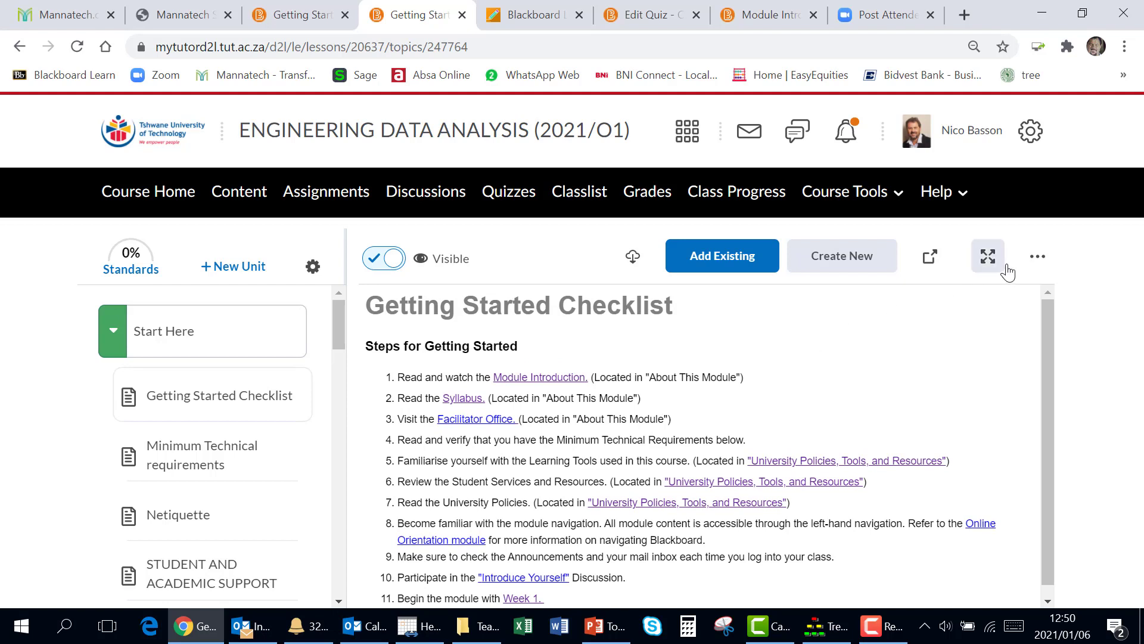
mouse_move(1037, 256)
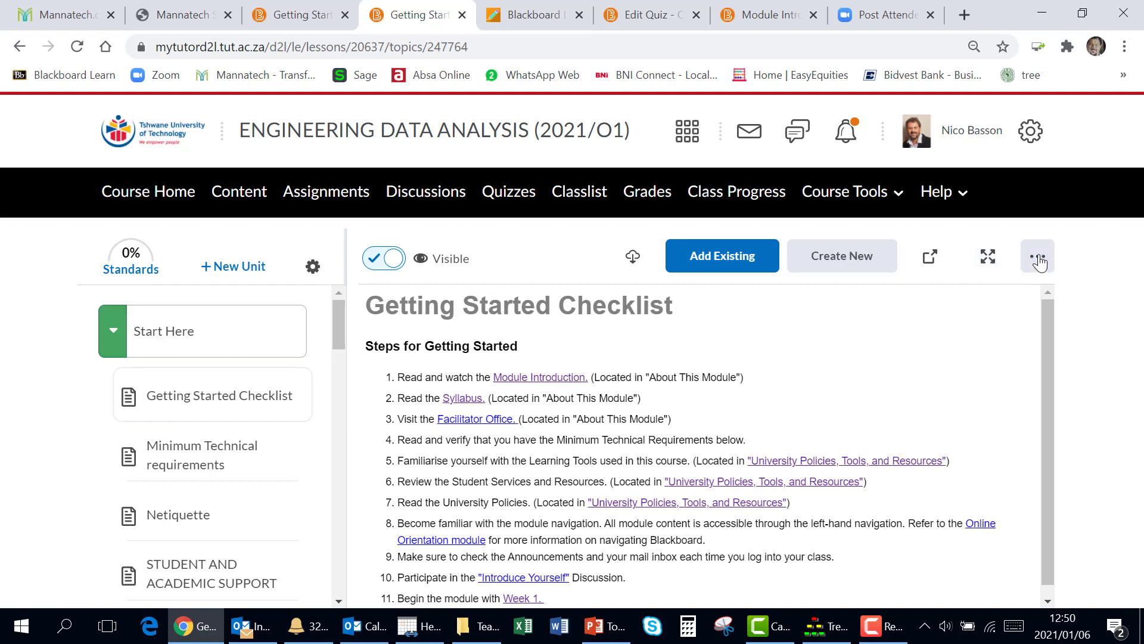
left_click(1037, 256)
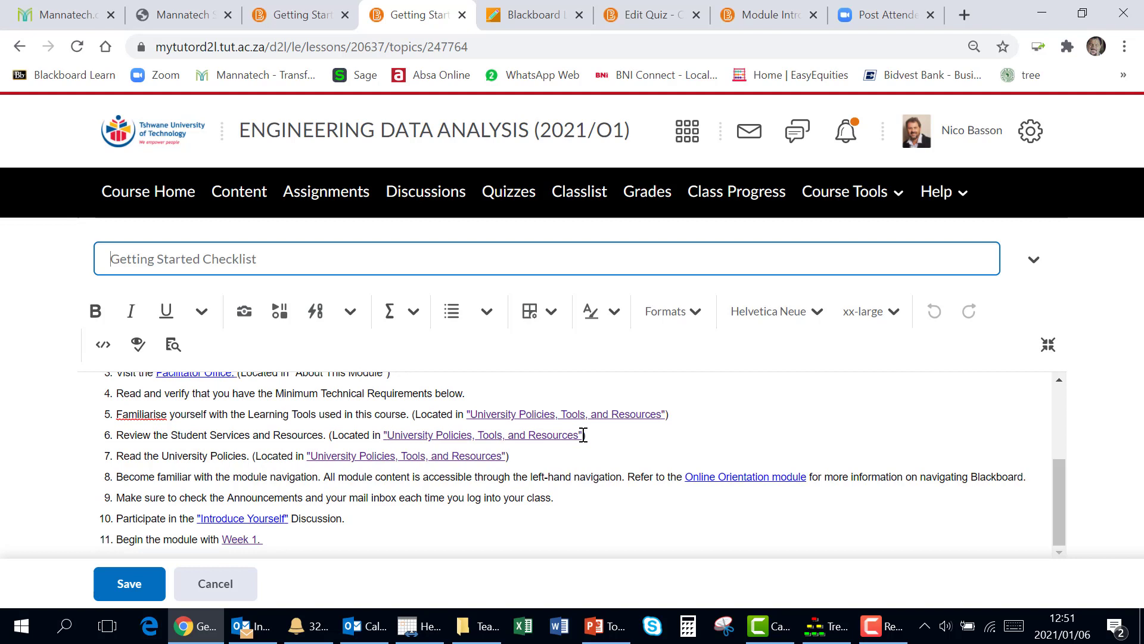
Select the broken 'University Policies, Tools, and Resources' link text in step 6.
left_click(582, 434)
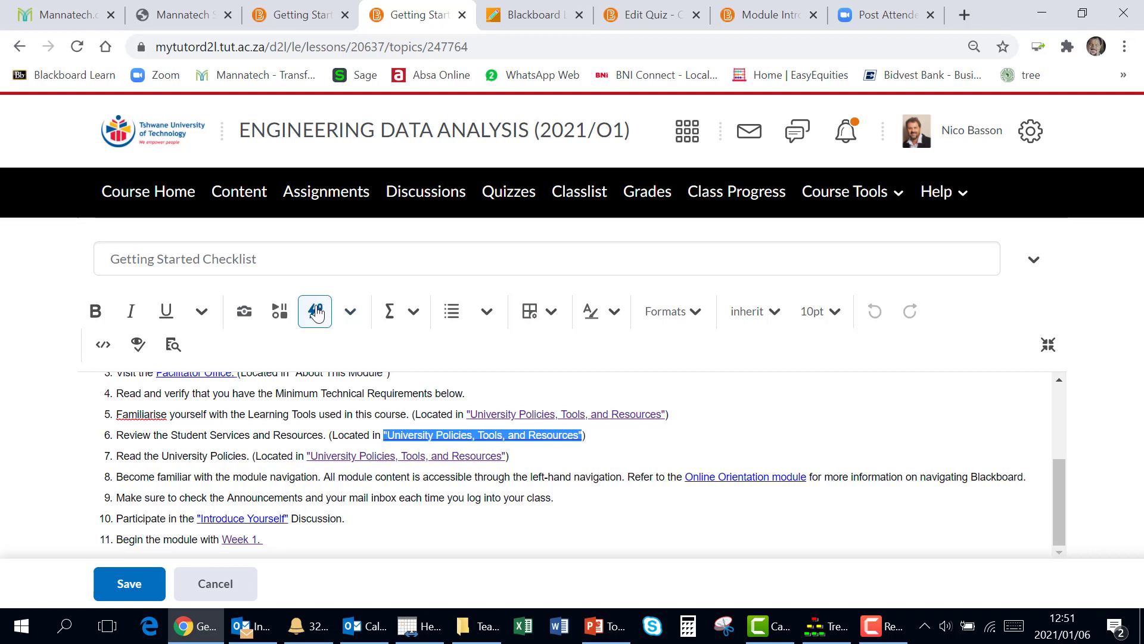
Insert a Content quicklink to the TUT Policies, Tools and Resources item and save the checklist.
left_click(314, 311)
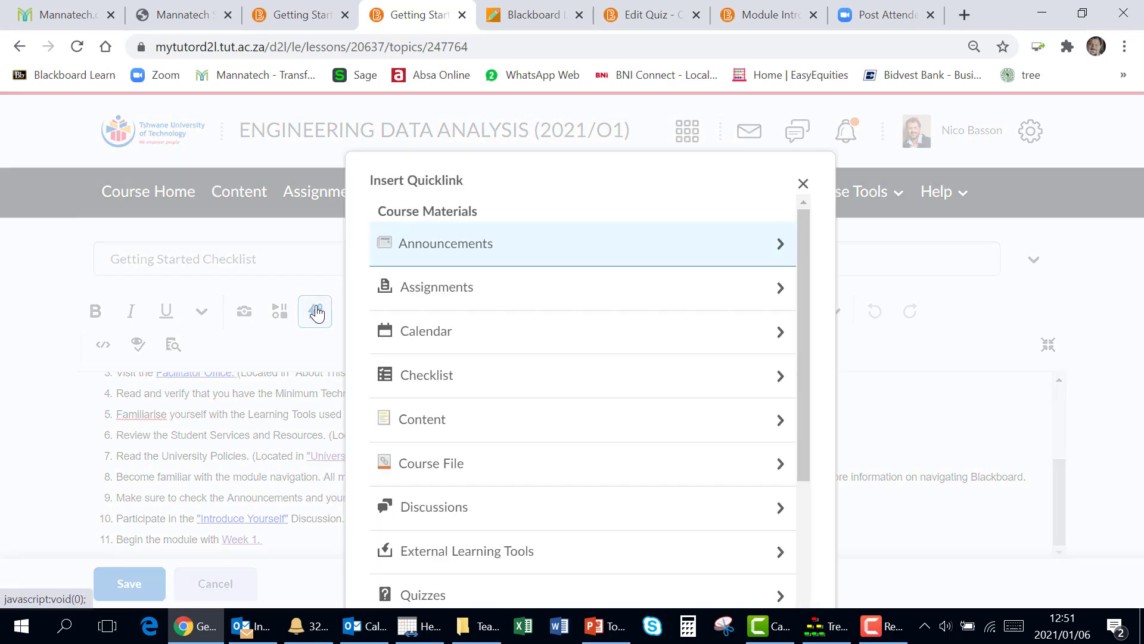
mouse_move(467, 330)
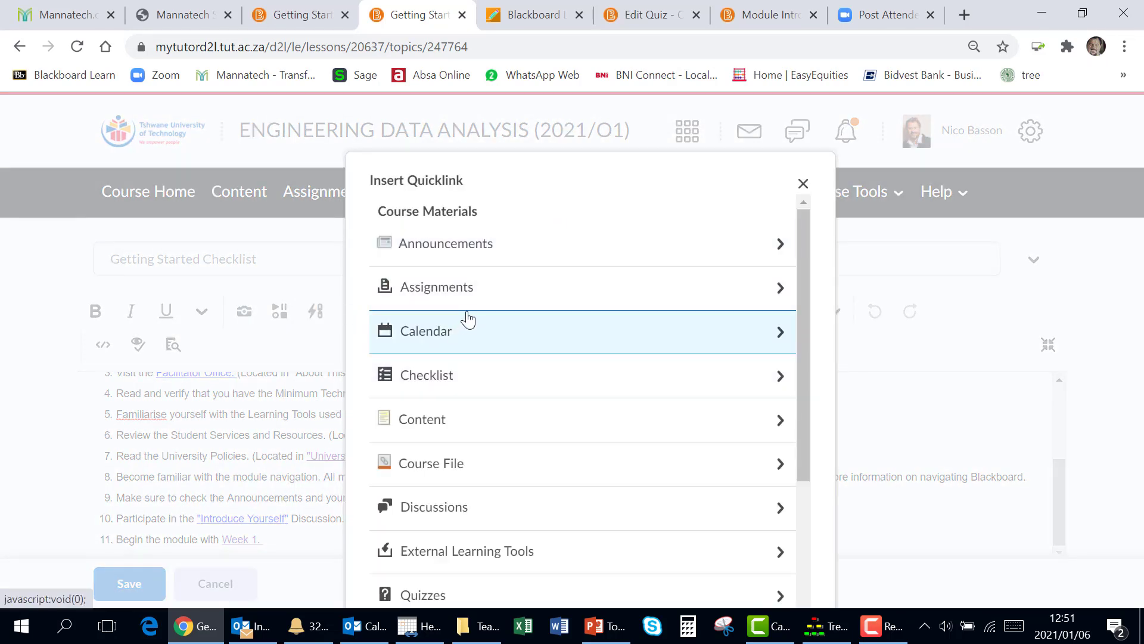
mouse_move(434, 420)
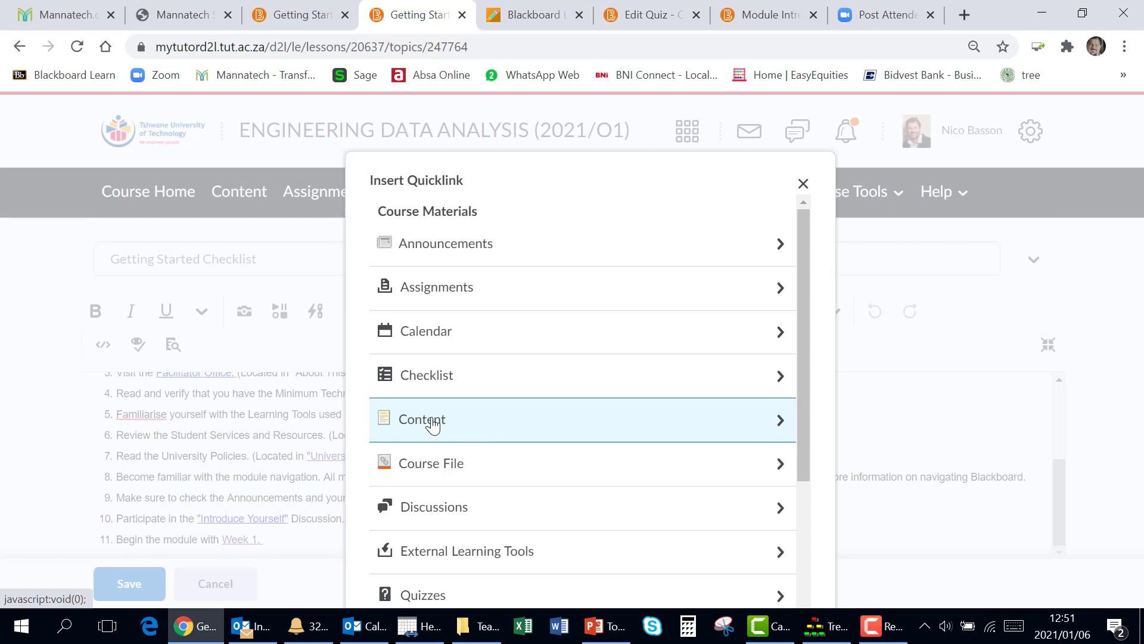
left_click(422, 418)
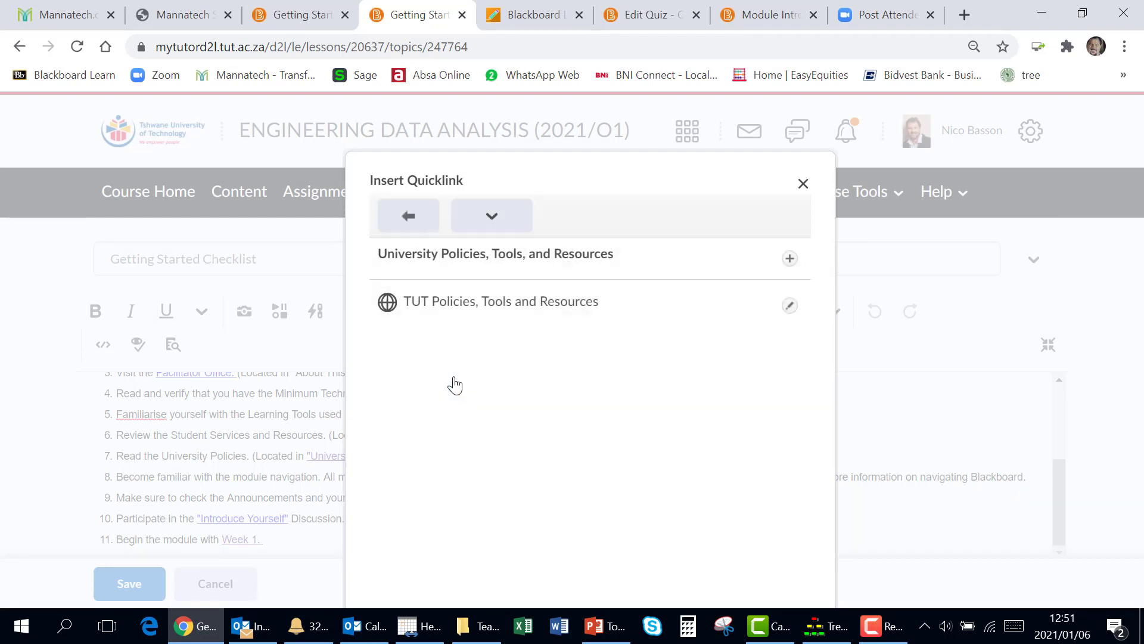
left_click(802, 183)
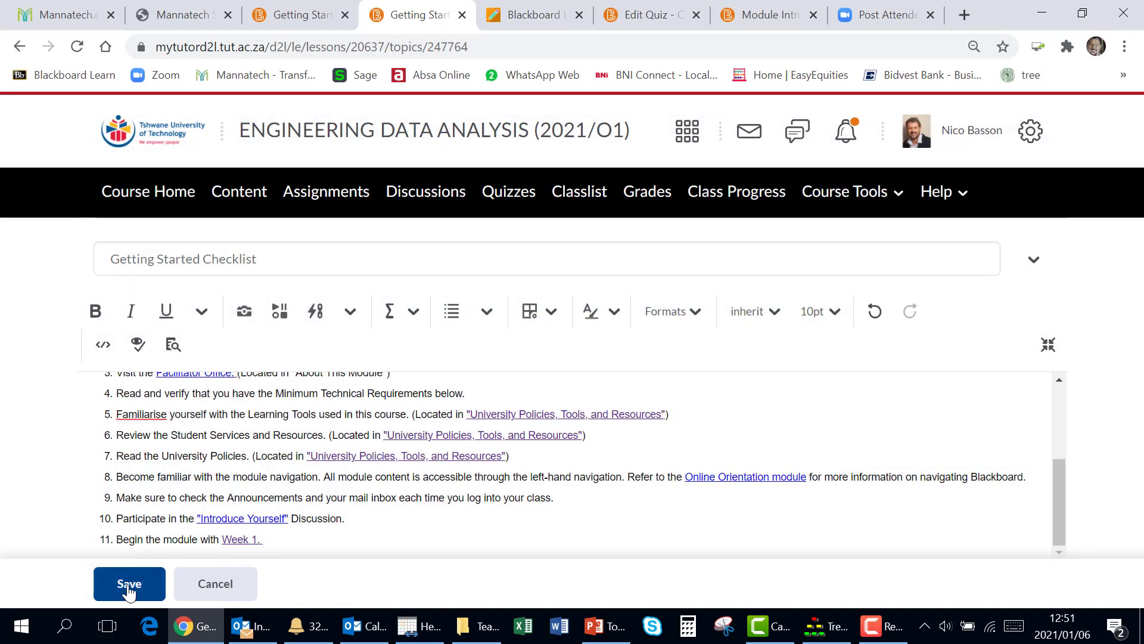
left_click(129, 583)
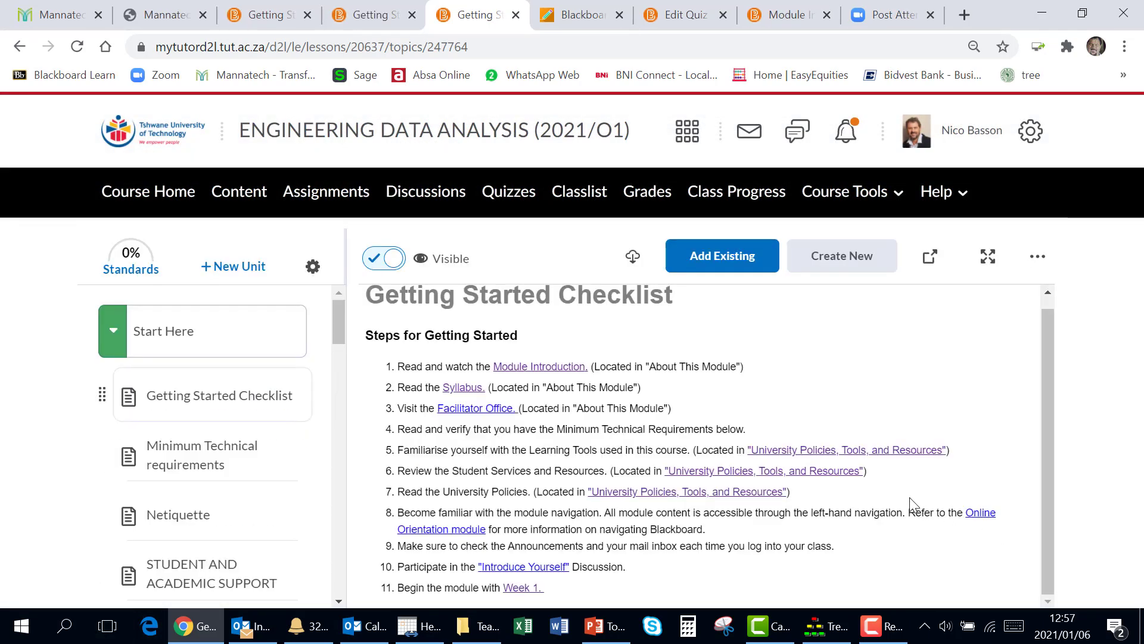